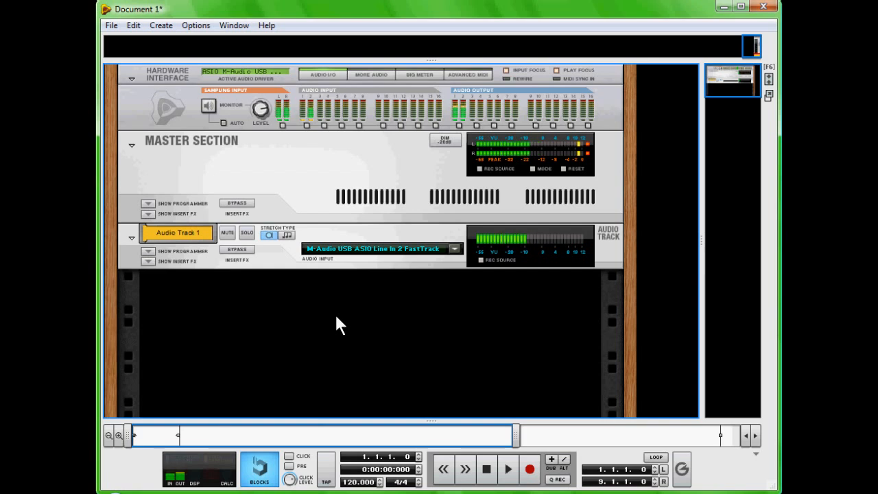
Switch Audio Track 1's input to Mono Input on M-Audio FastTrack Line In 2.
click(454, 248)
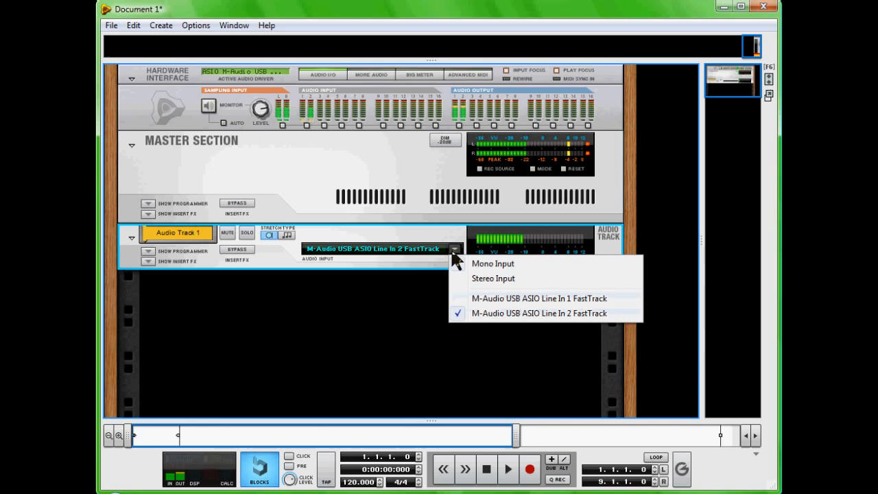
click(492, 263)
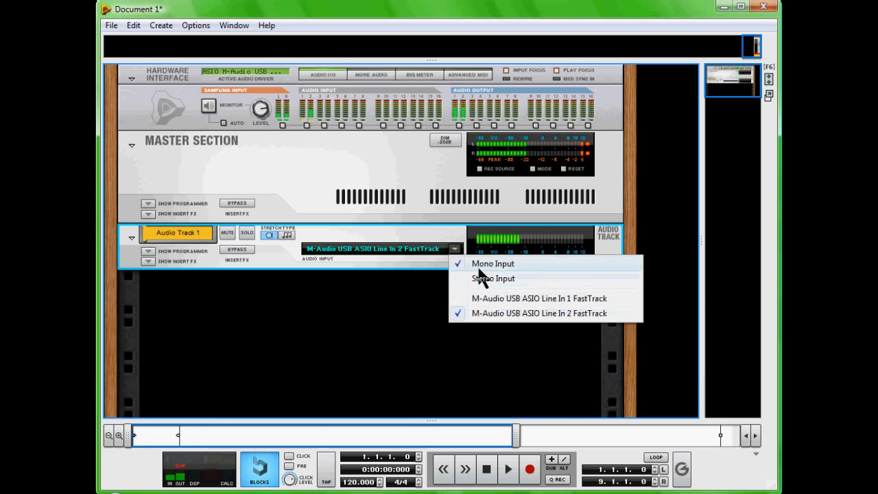
mouse_move(563, 323)
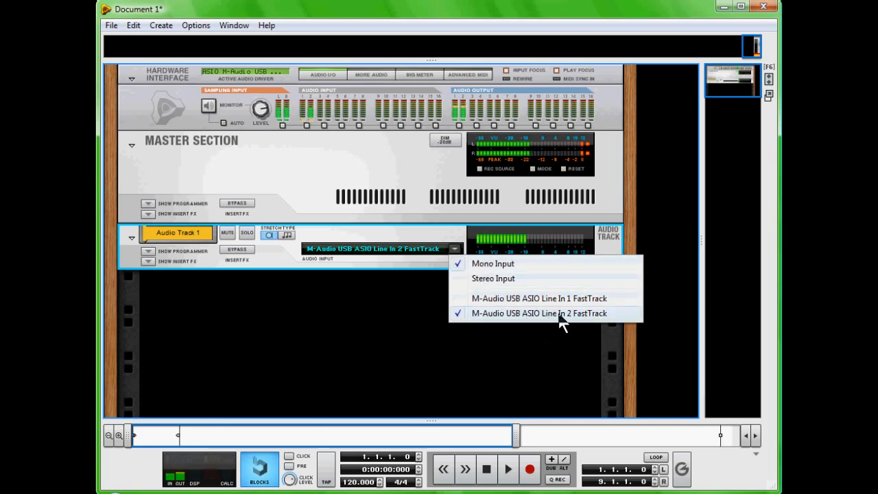
mouse_move(468, 243)
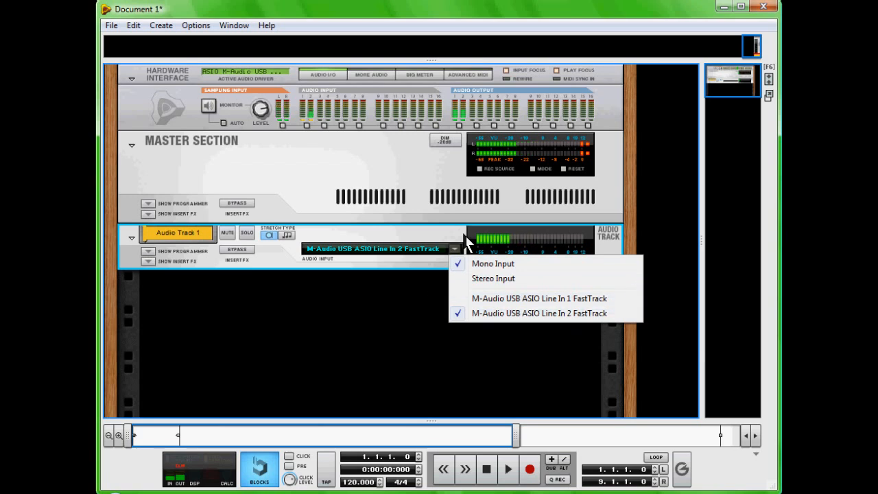
click(539, 312)
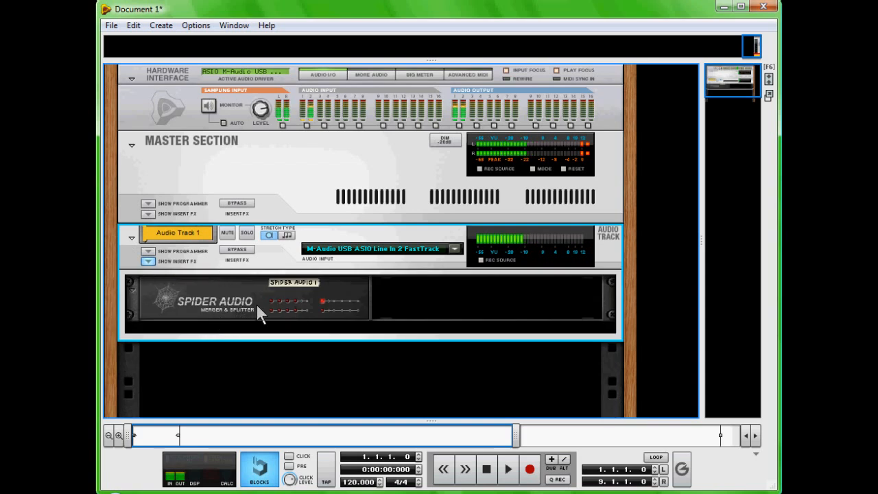
mouse_move(231, 312)
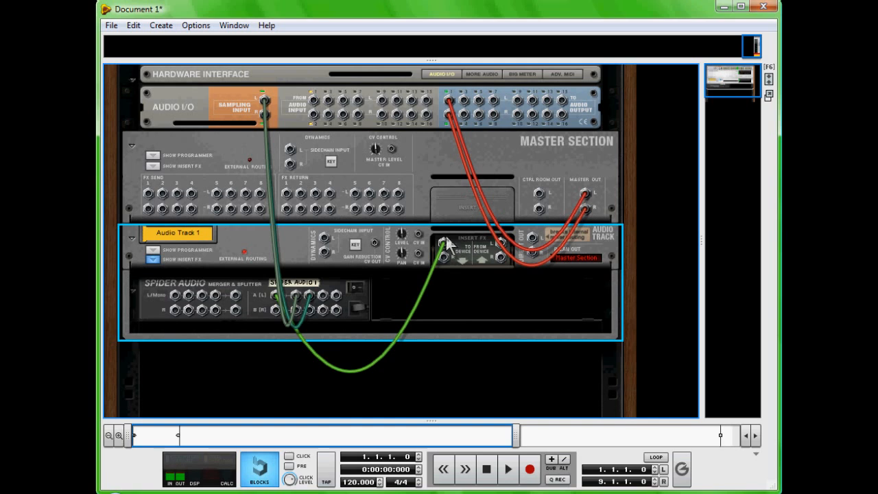
mouse_move(264, 304)
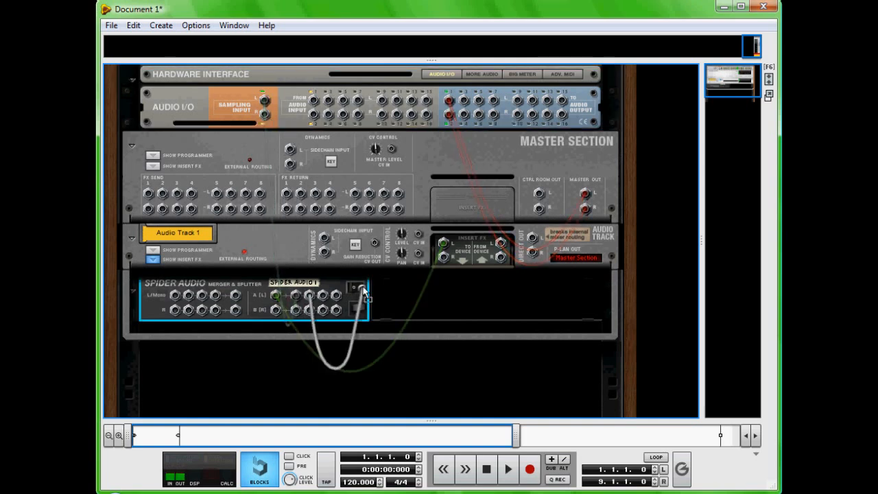
Cable a Spider Audio splitter output into Audio Track 1's input path behind the rack.
drag(353, 288, 259, 103)
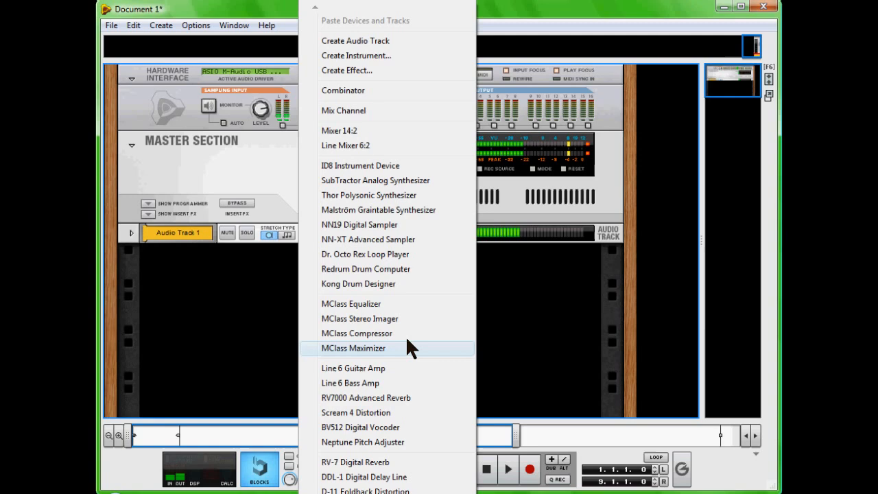
Add a Kong Drum Designer, expand Drum and FX, and load NN-Nano Sampler as Drum 1.
click(358, 284)
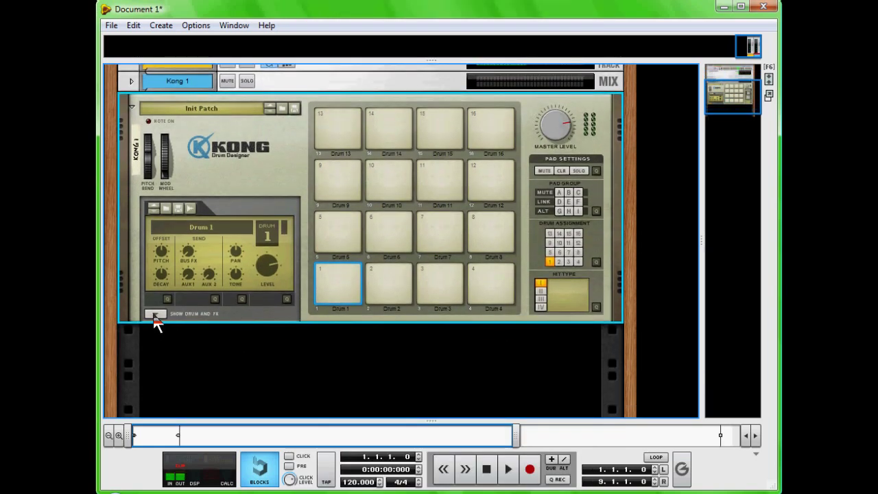
mouse_move(156, 323)
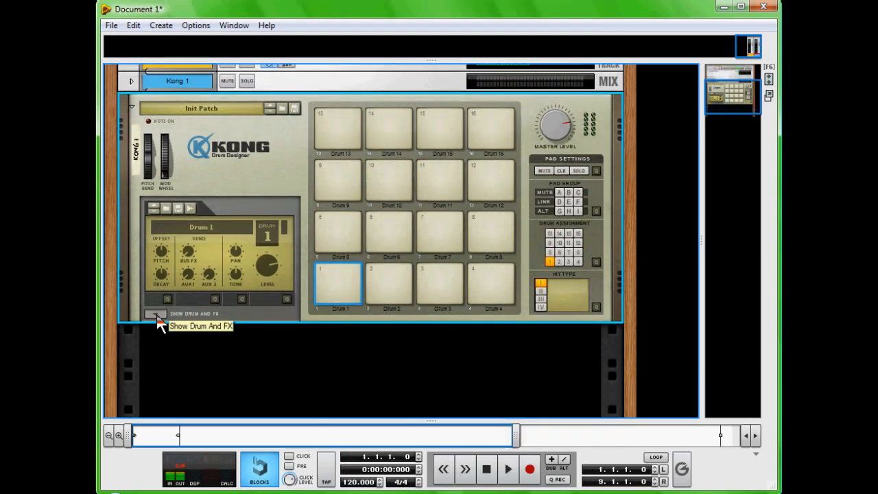
click(153, 315)
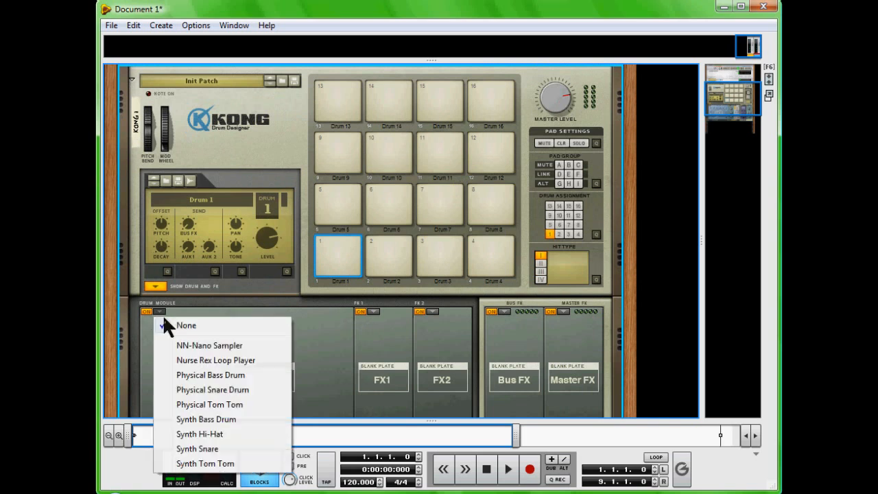
mouse_move(218, 345)
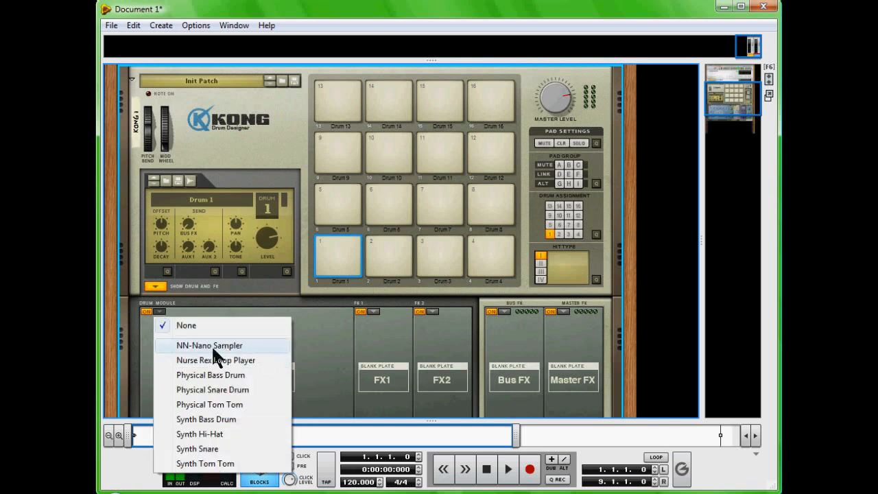
click(209, 345)
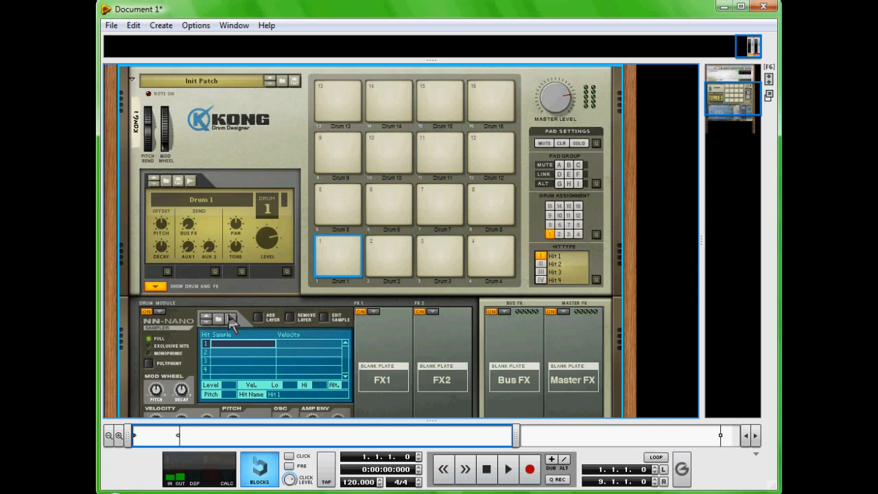
mouse_move(237, 328)
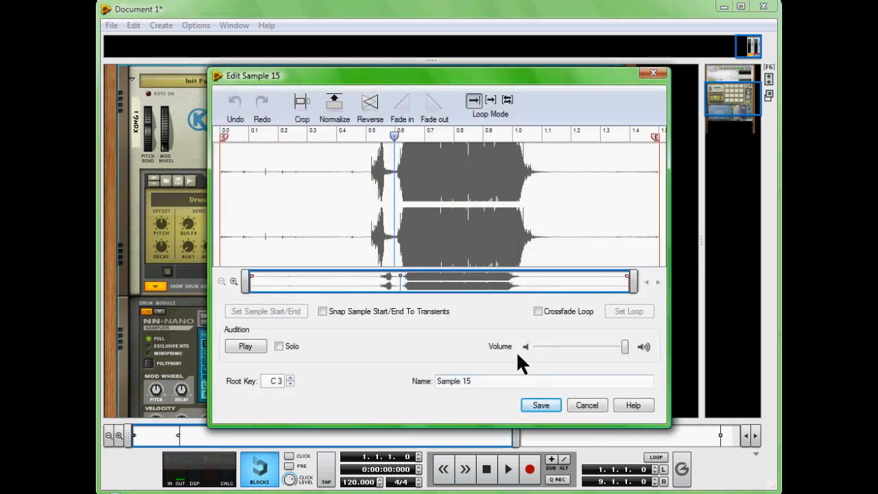
Audition Sample 15, move its start marker to the hit's transient, and save it.
click(245, 346)
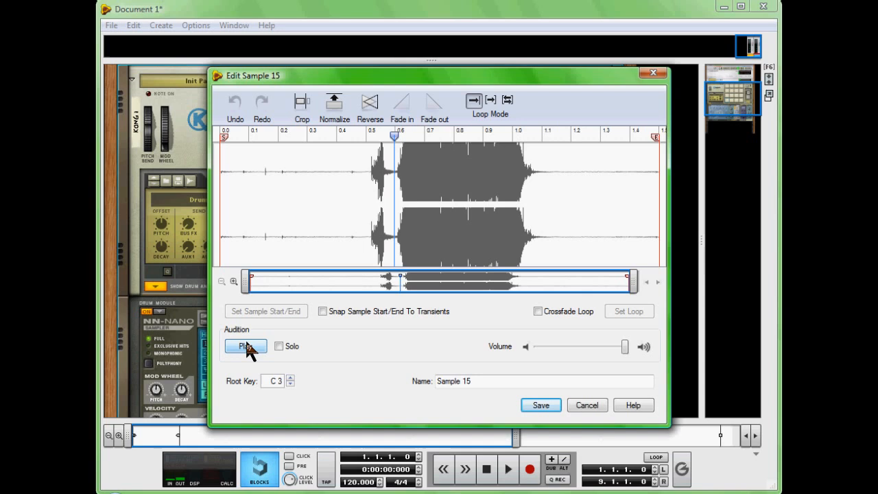
click(245, 346)
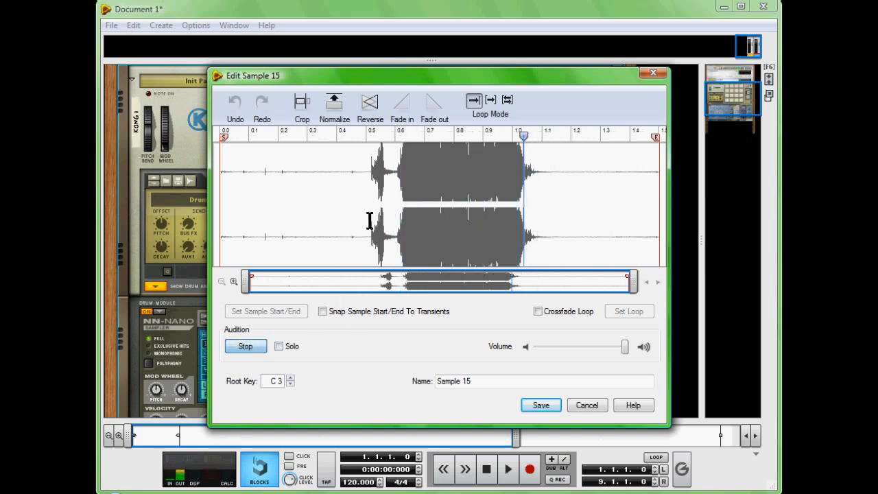
click(540, 404)
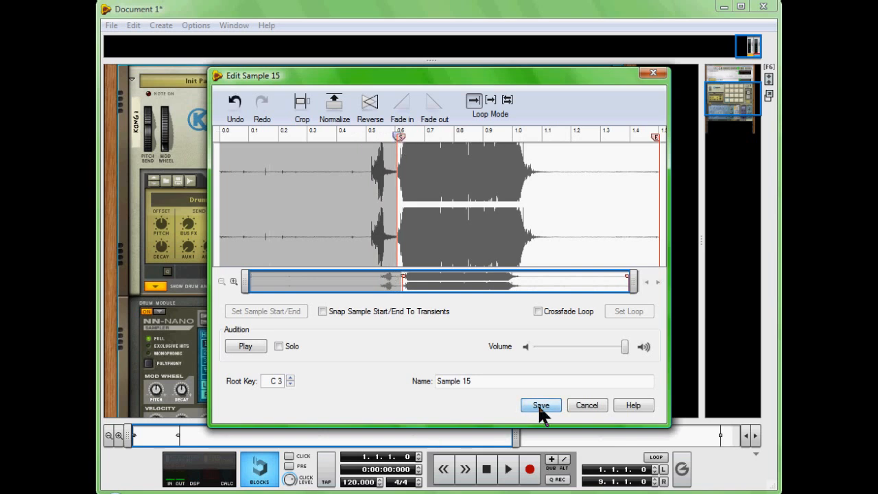
click(538, 405)
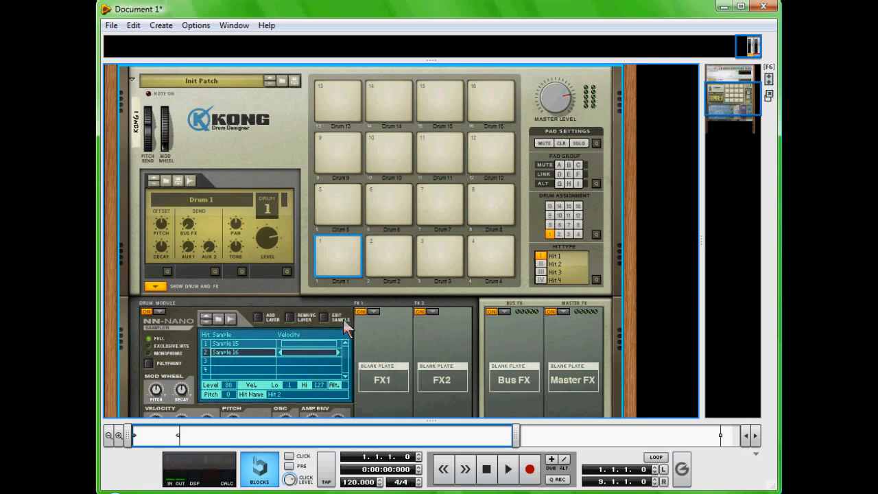
Reverse Sample 16, shorten its end, audition with Play/Stop, and save the edits.
click(336, 317)
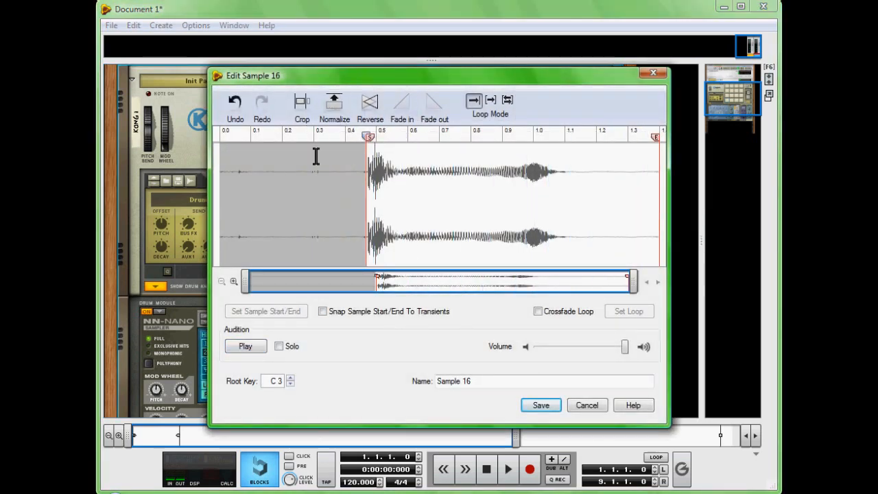
click(245, 346)
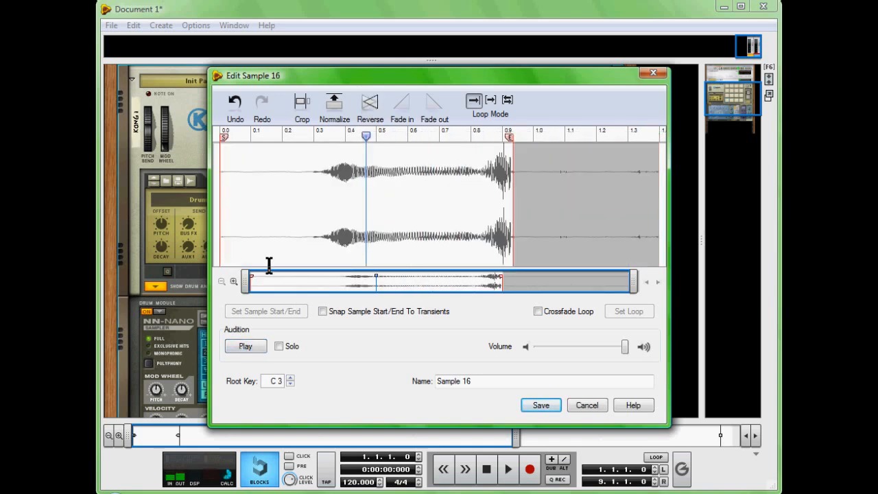
click(244, 346)
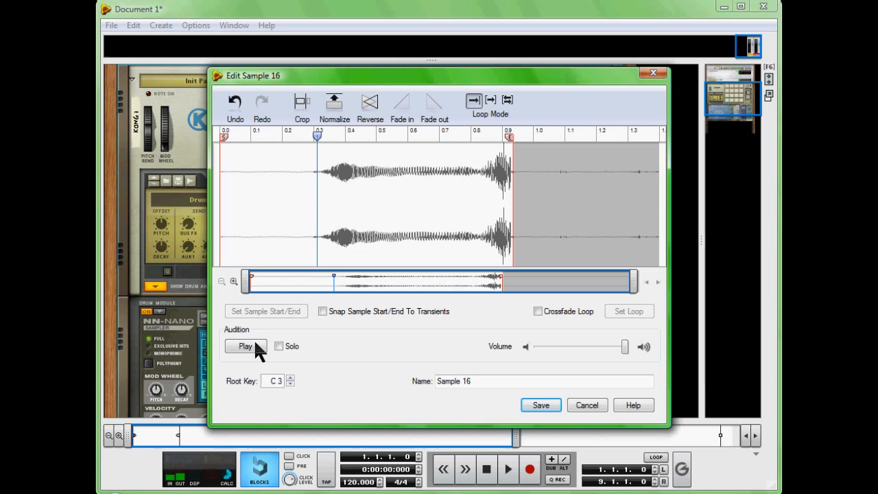
click(245, 346)
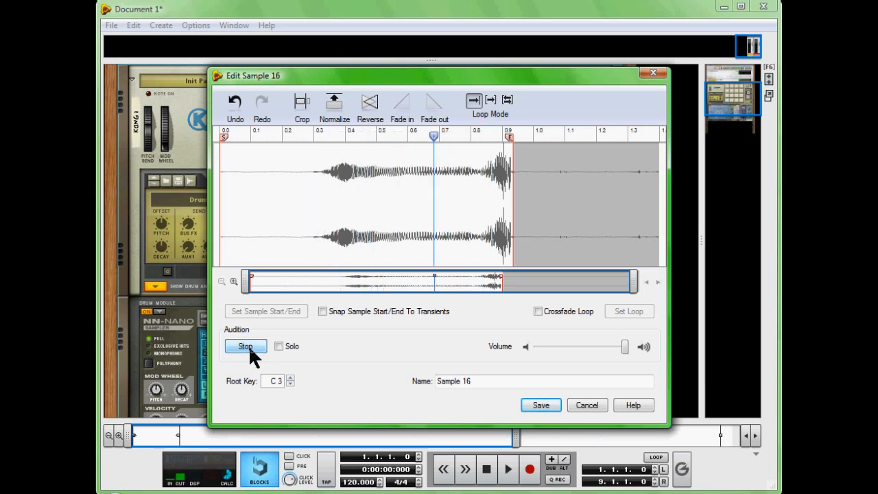
click(244, 346)
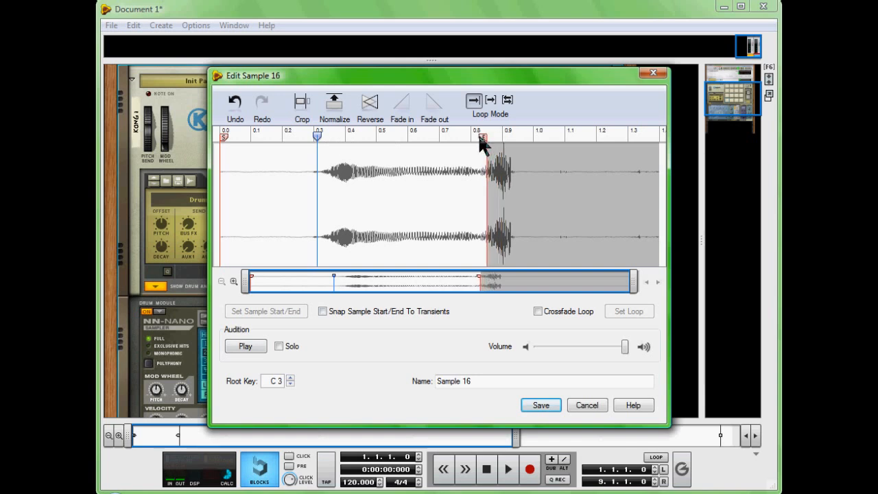
click(245, 346)
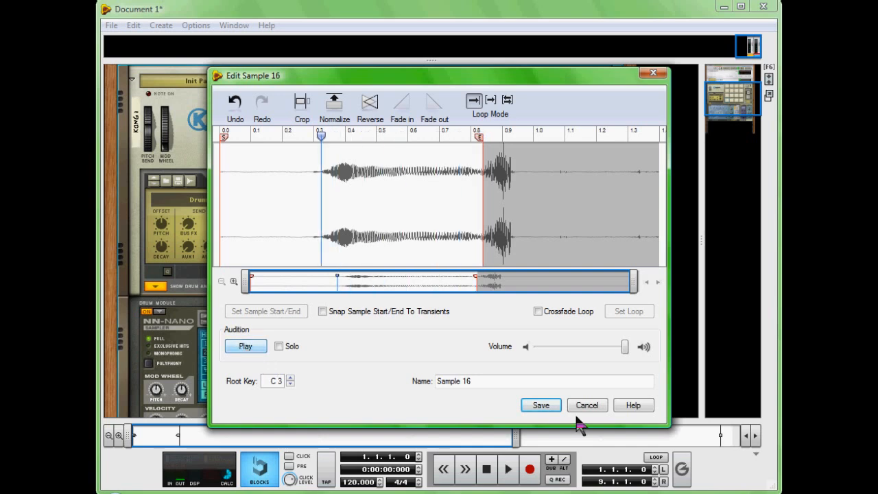
click(541, 404)
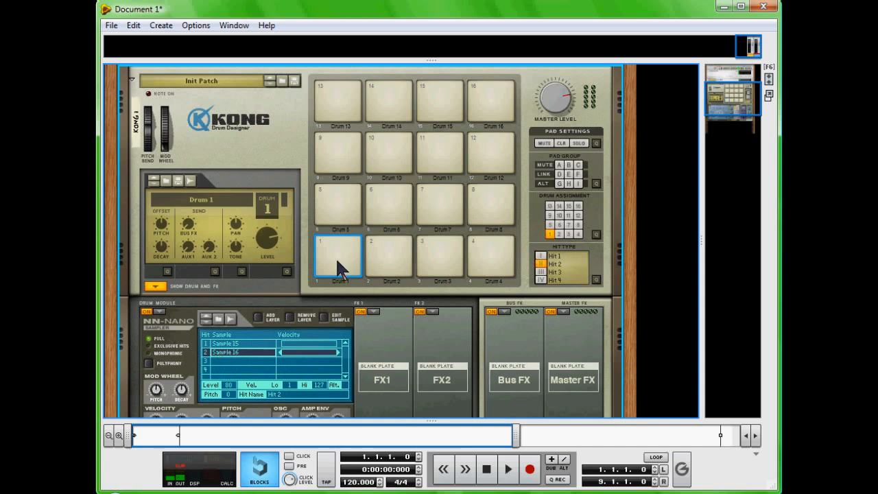
Assign Kong pad 2 to Drum 1 in Drum Assignment, then test pads 2 and 1.
click(339, 260)
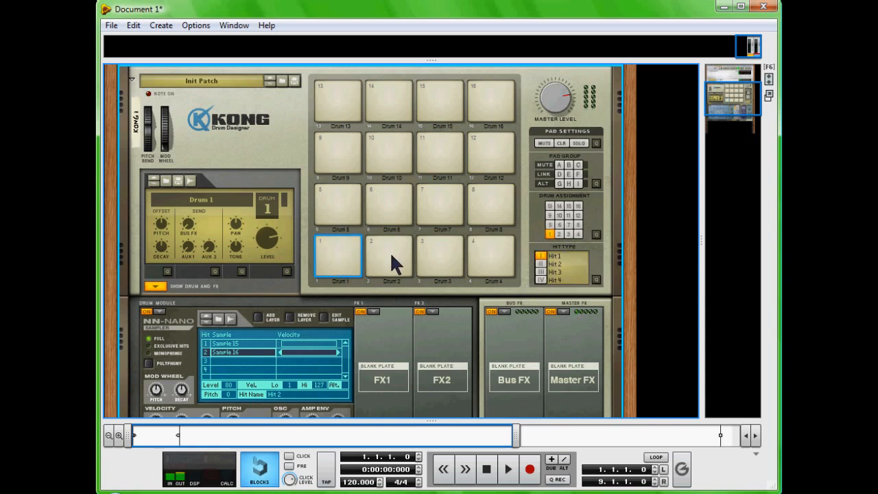
click(390, 257)
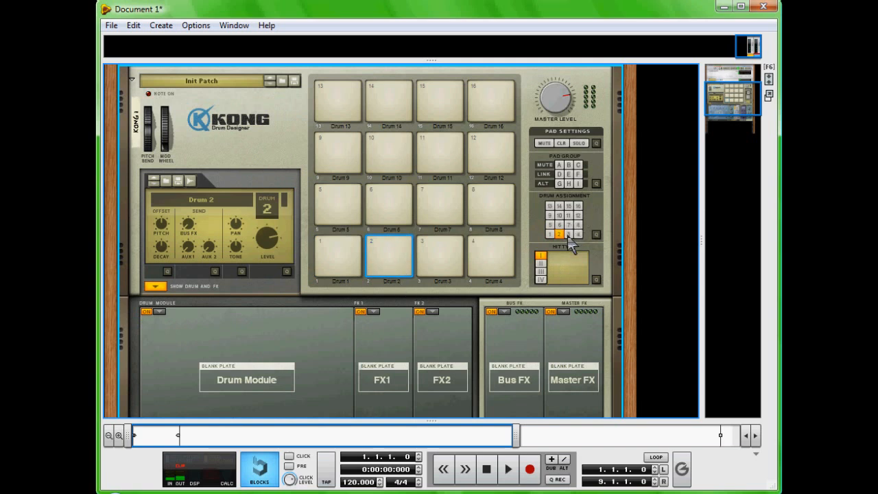
click(546, 234)
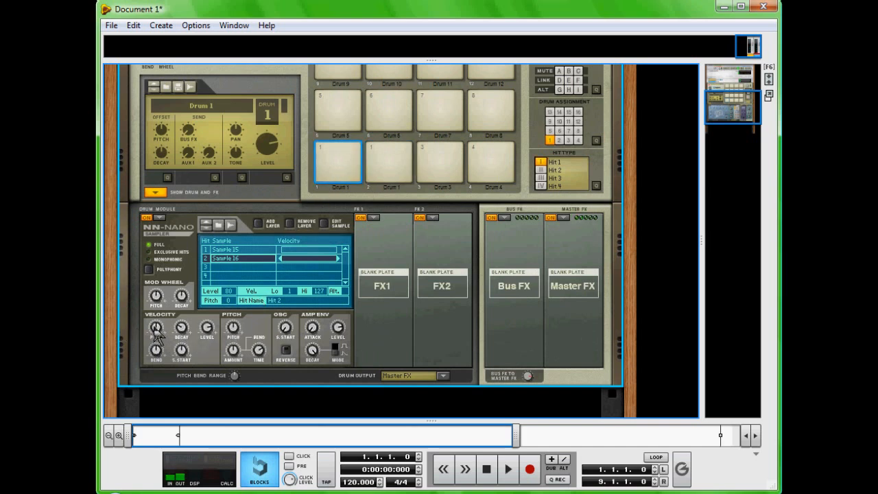
mouse_move(339, 205)
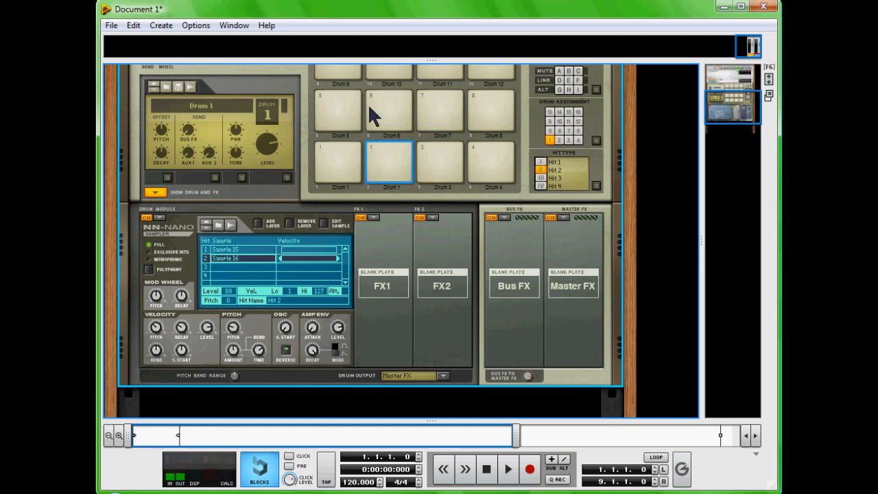
click(389, 163)
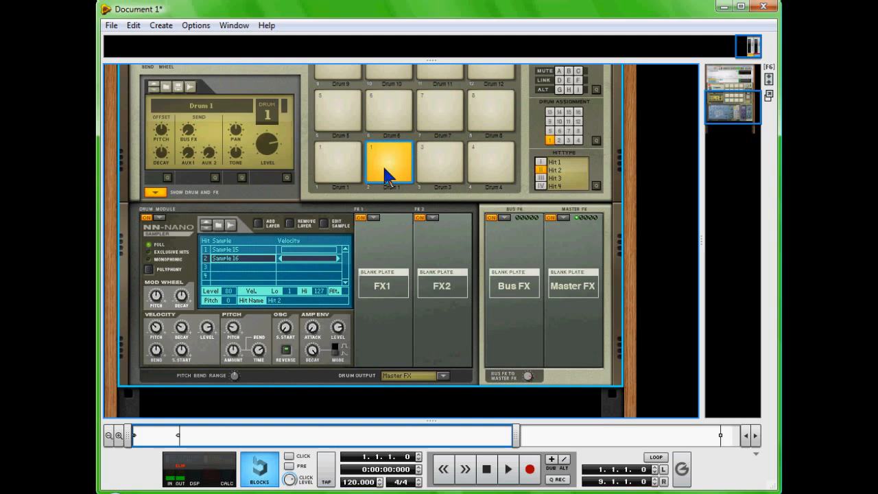
click(337, 163)
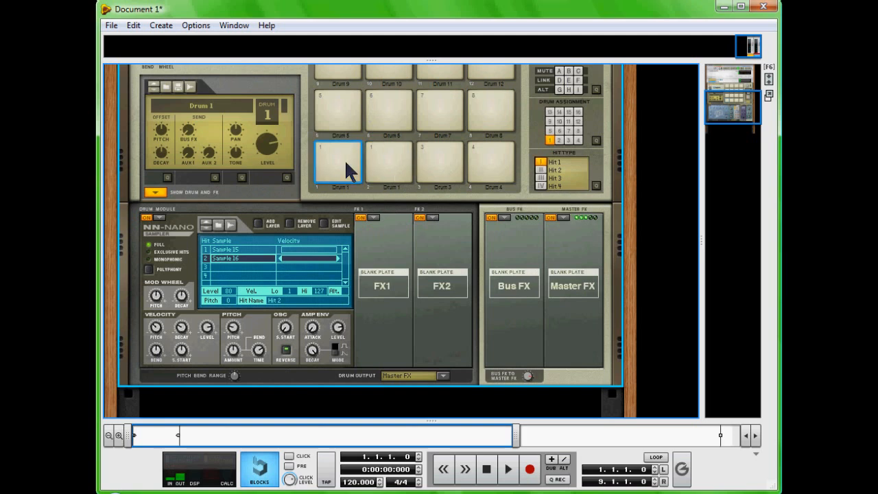
mouse_move(395, 177)
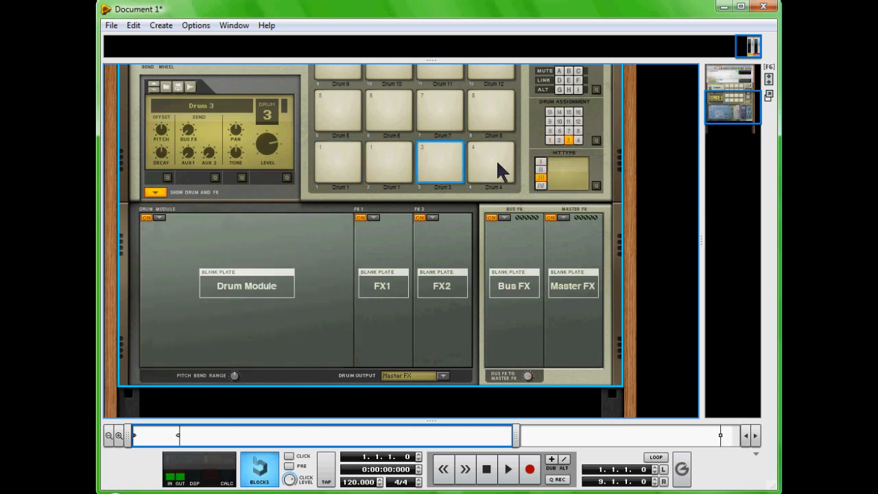
Set Kong pad 3 to trigger Drum 1 in the Drum Assignment grid.
click(492, 161)
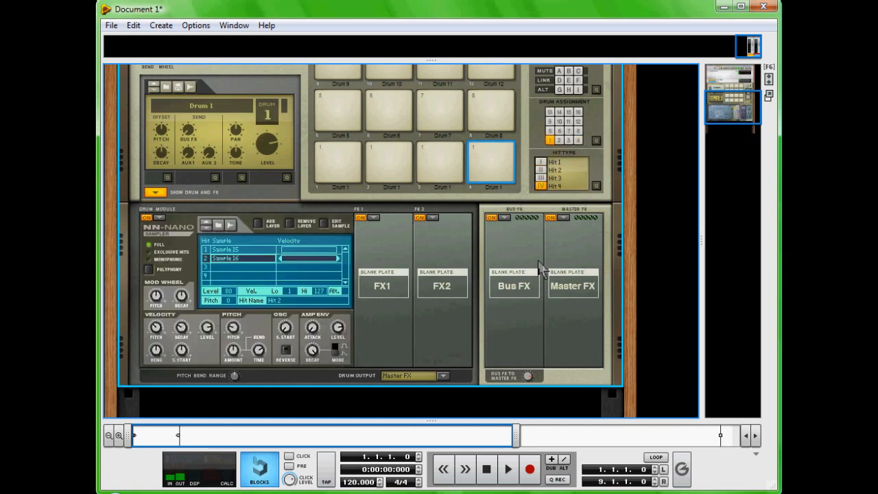
mouse_move(408, 186)
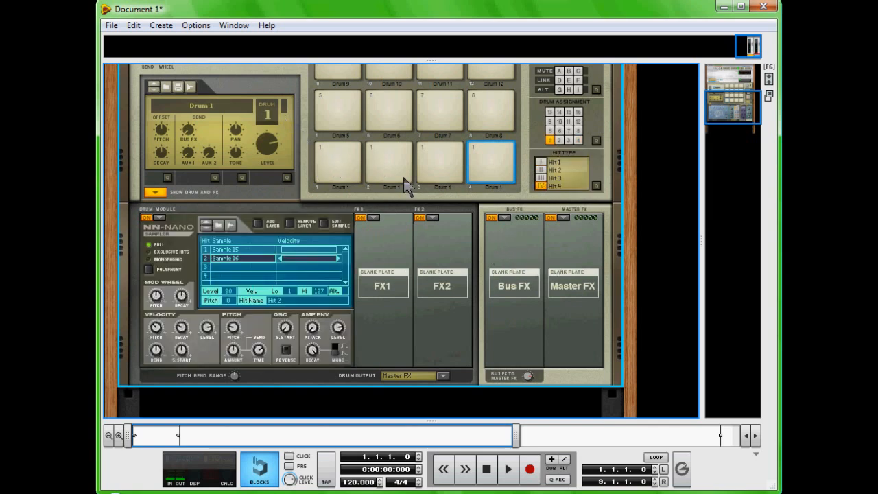
mouse_move(354, 160)
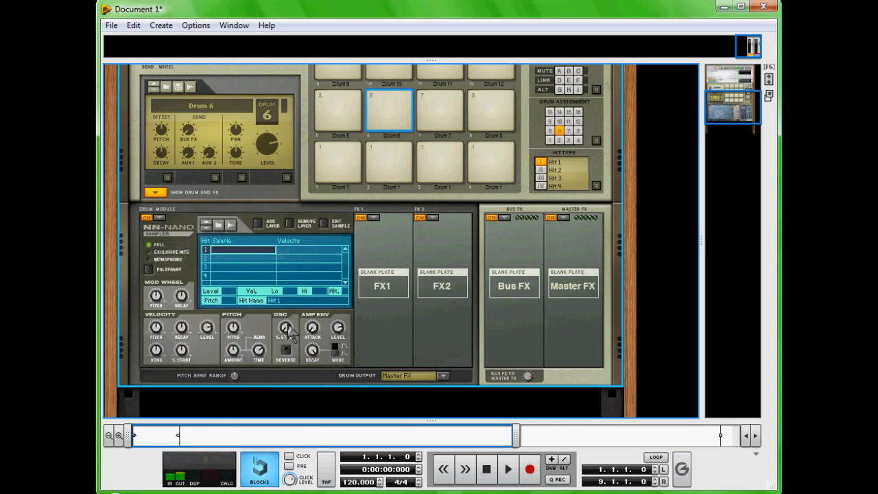
mouse_move(311, 328)
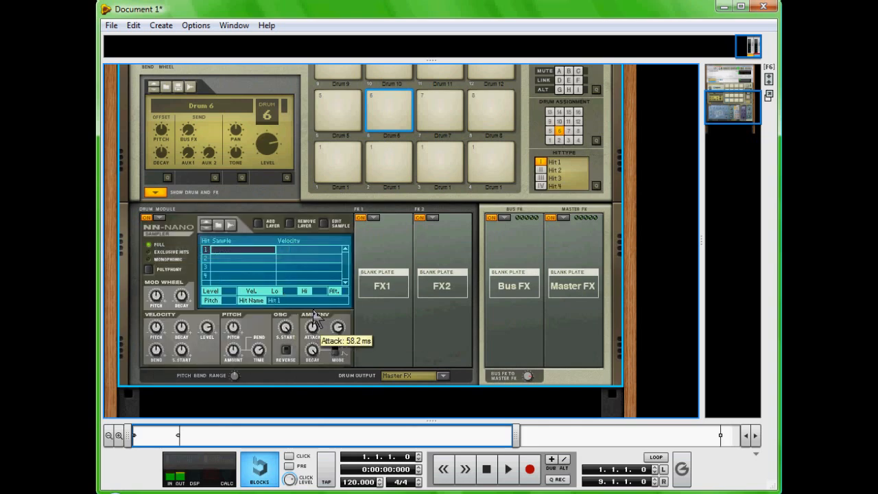